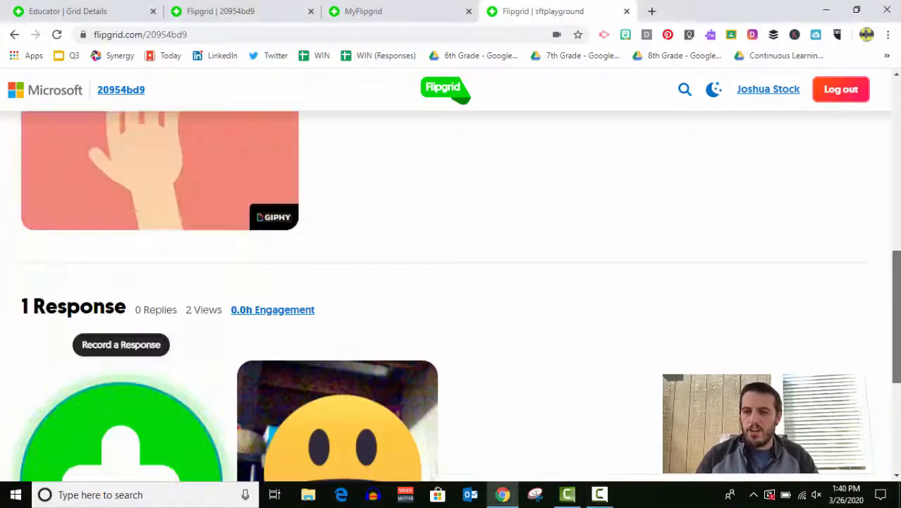
Step: Start a new response to the Say Hello topic, bringing up the Flipgrid camera with its sticker library
scroll(up, 3)
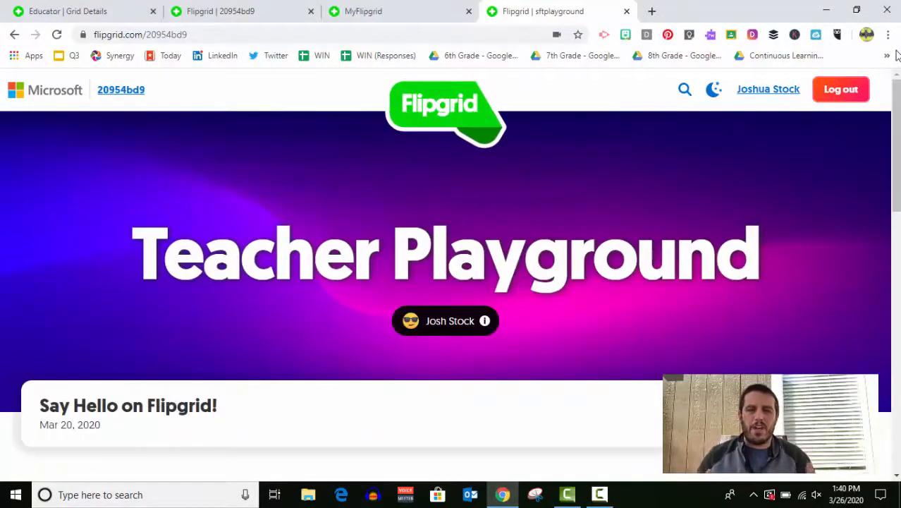
mouse_move(557, 11)
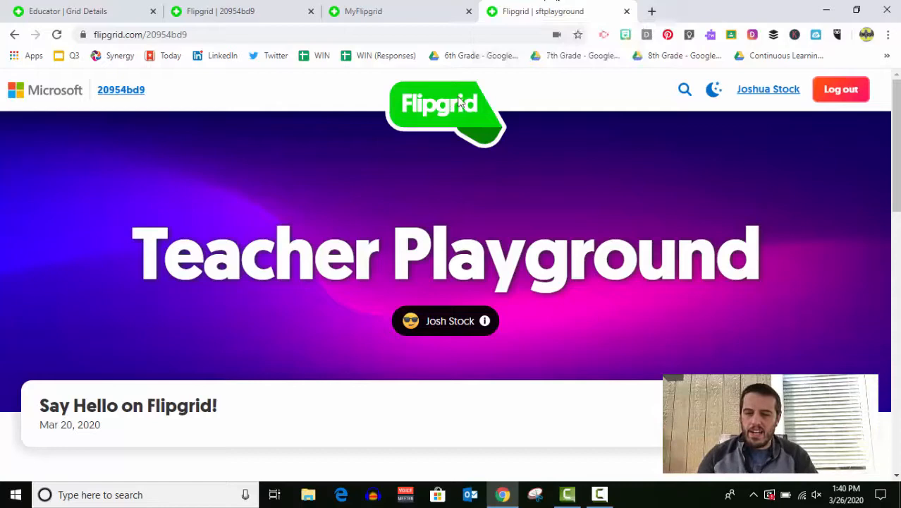
scroll(down, 3)
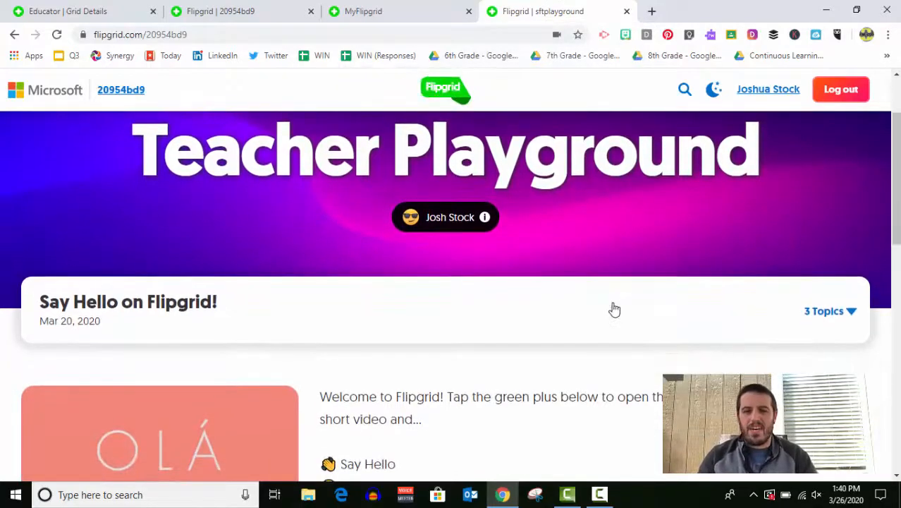
scroll(down, 3)
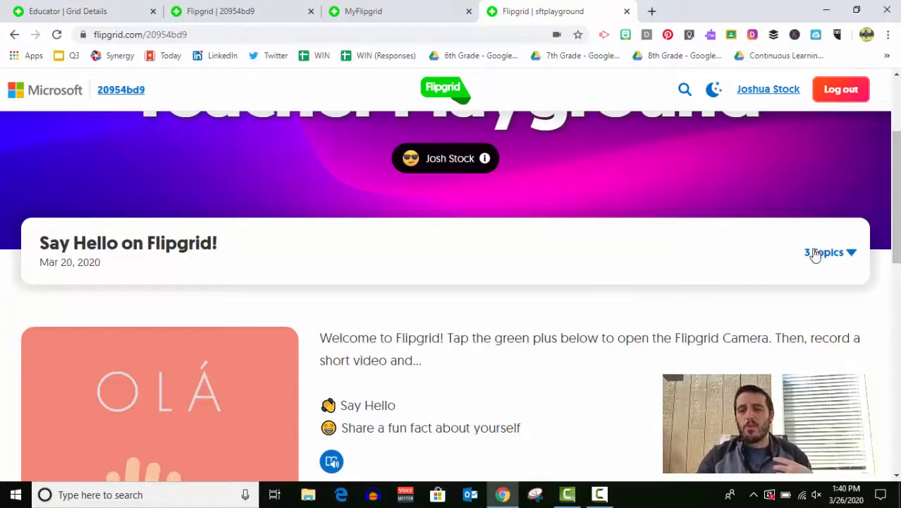
click(829, 251)
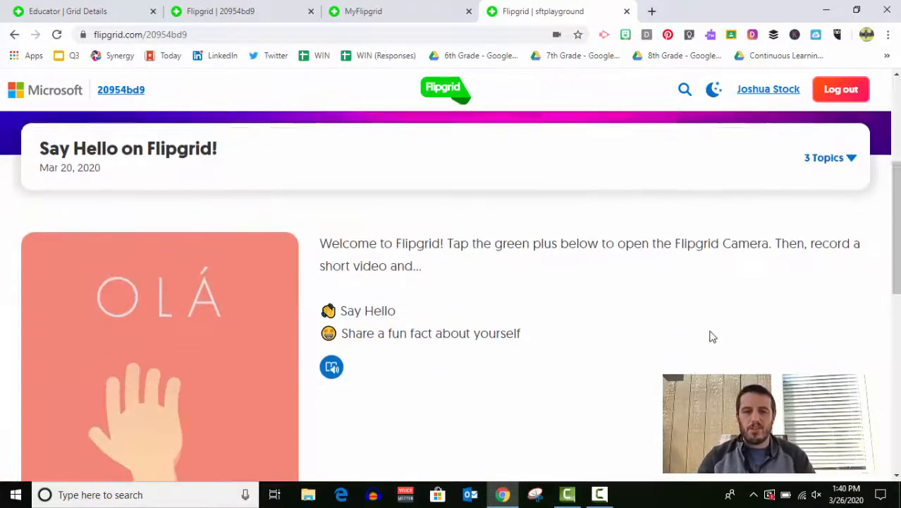
scroll(down, 3)
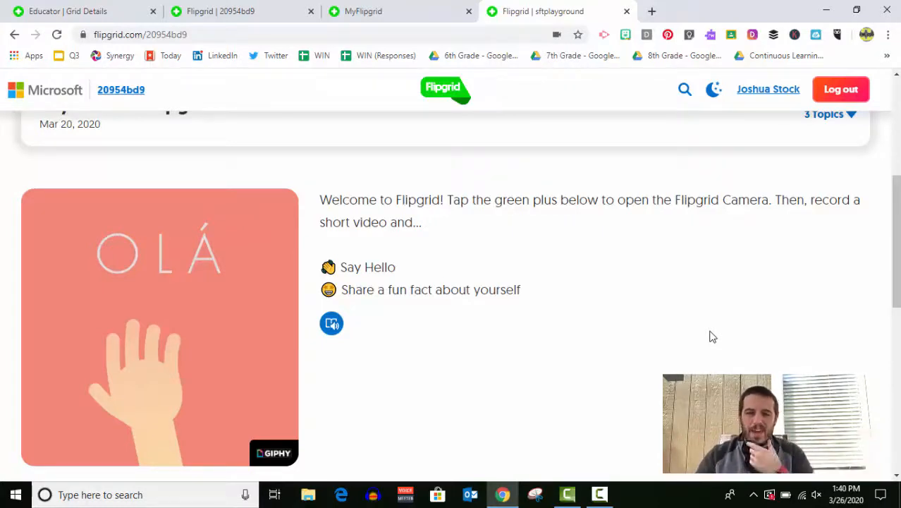
scroll(down, 3)
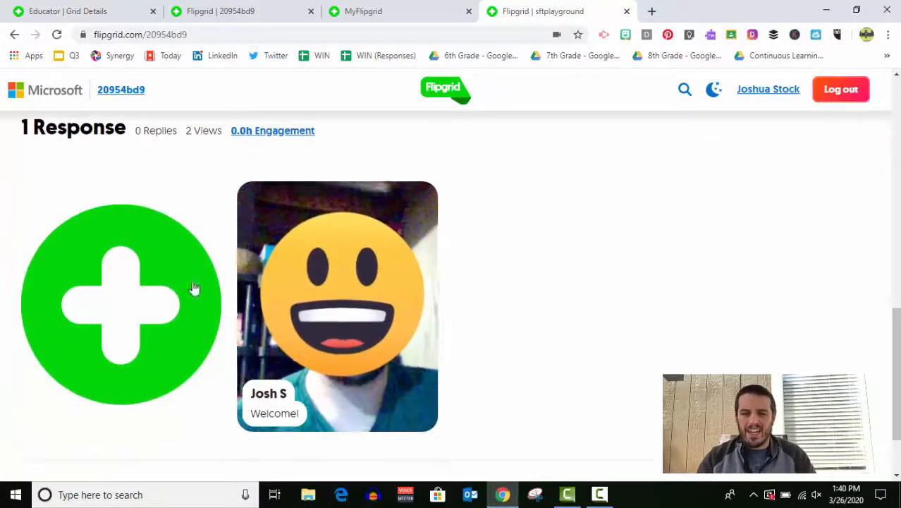
mouse_move(153, 306)
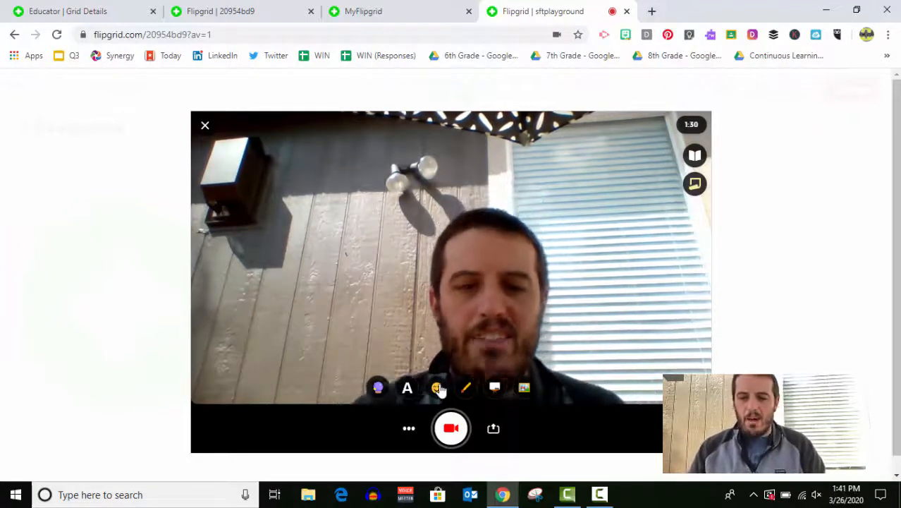
Step: Add the sunglasses emoji sticker over the face from the sticker collection
click(523, 387)
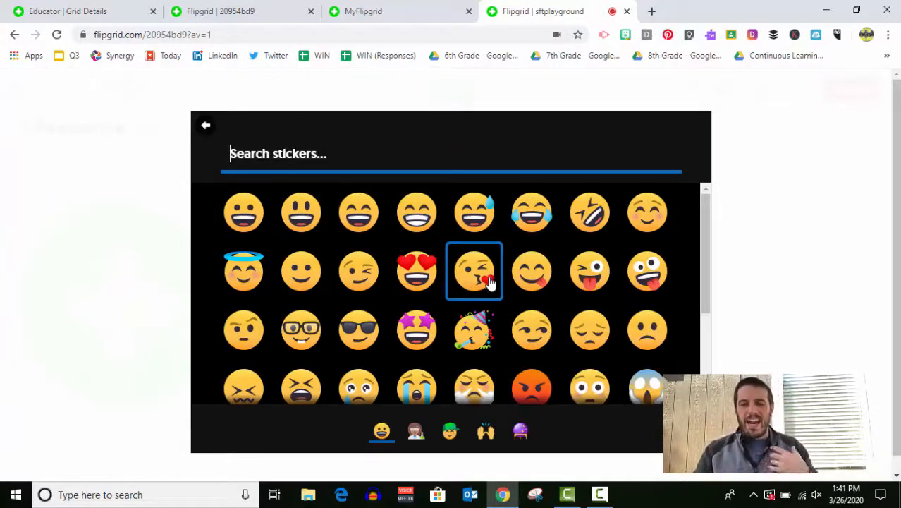
click(359, 330)
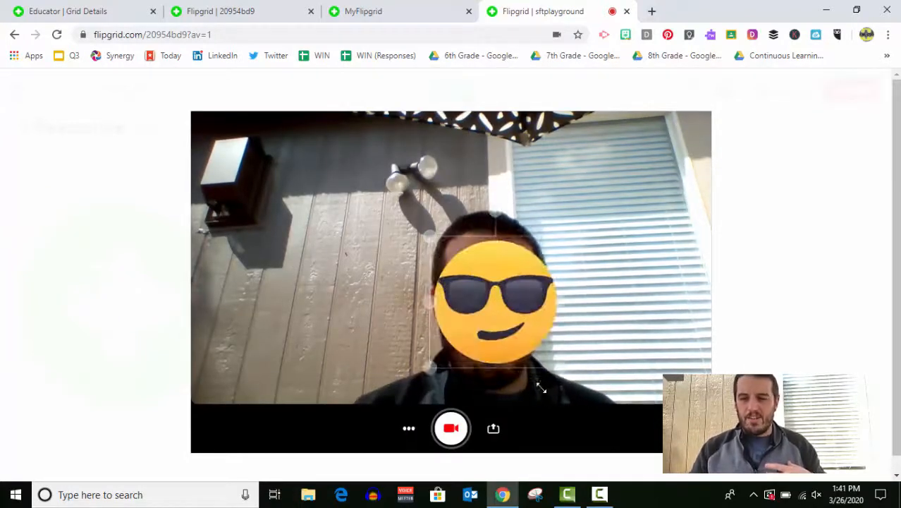
click(474, 306)
text(llg)
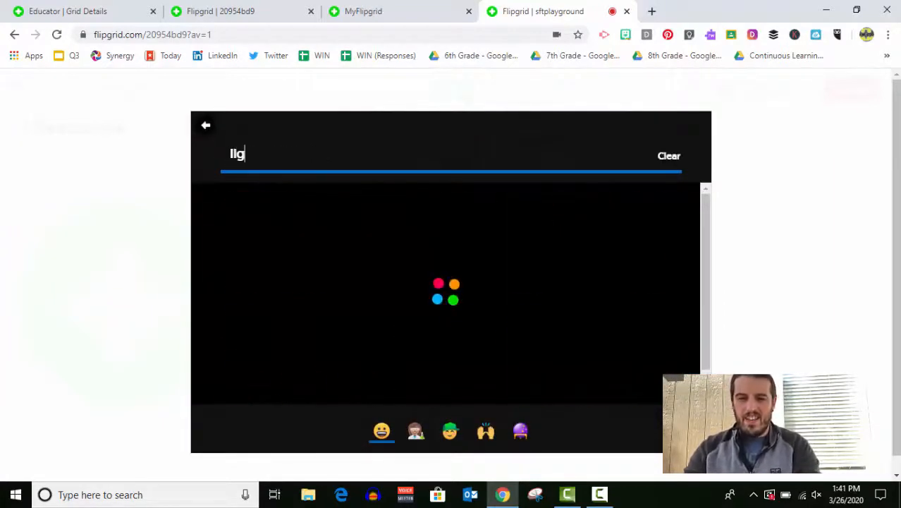
Step: Search 'lightning' and add the lightning bolt sticker to the camera view
text(ight)
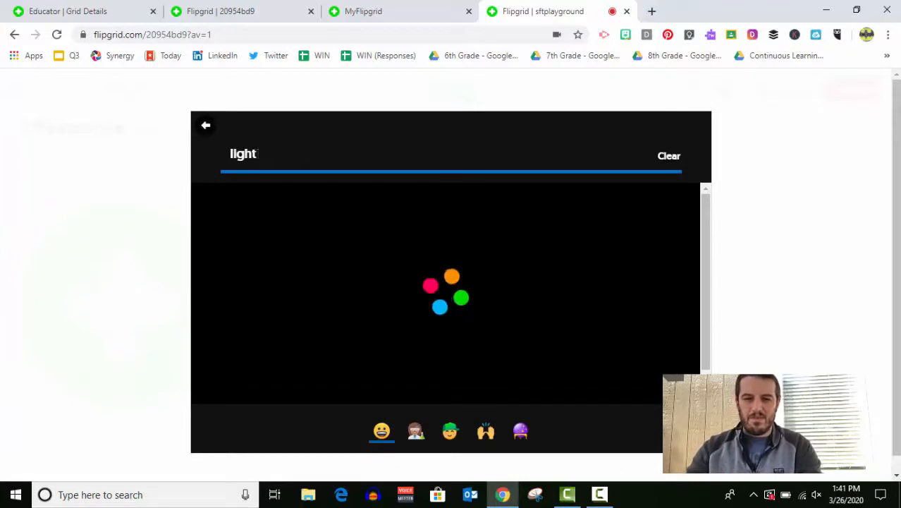
text(ning)
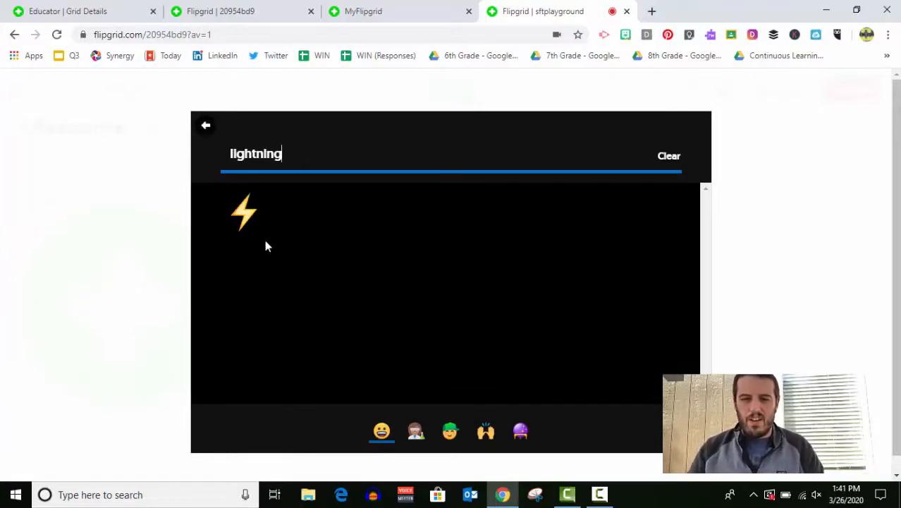
click(242, 212)
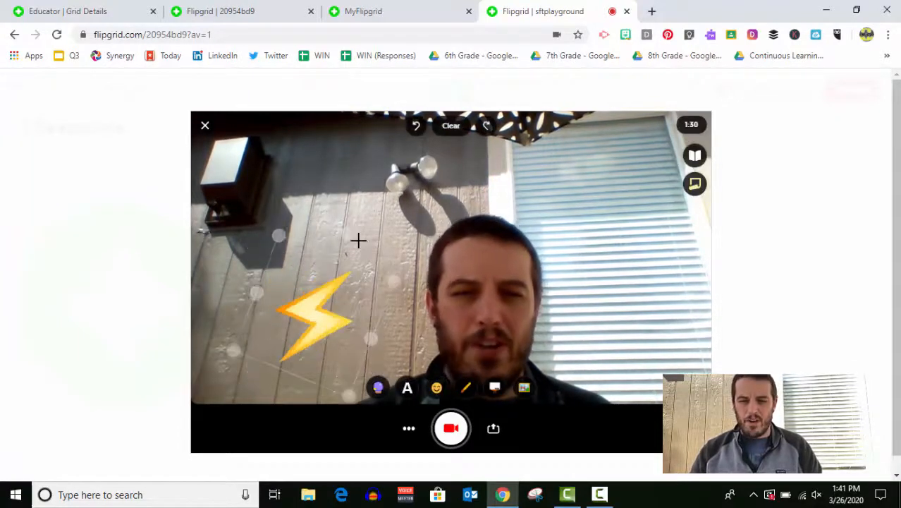
click(406, 387)
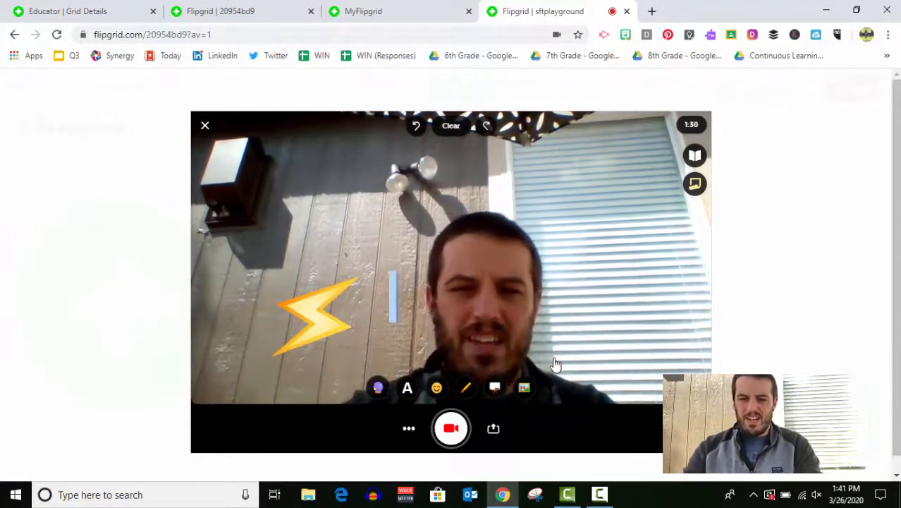
Step: Add an 'Awesome!' text caption at the upper left above the lightning bolt
text(Awesome!)
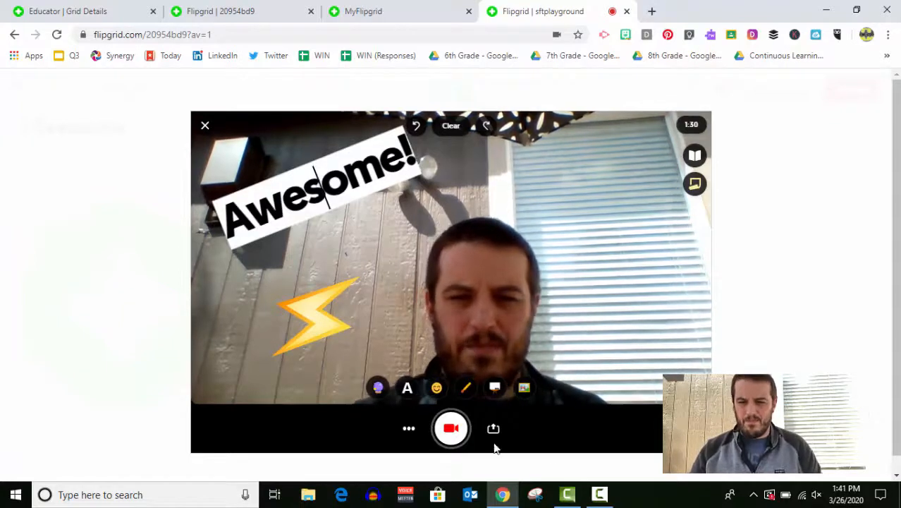
mouse_move(523, 386)
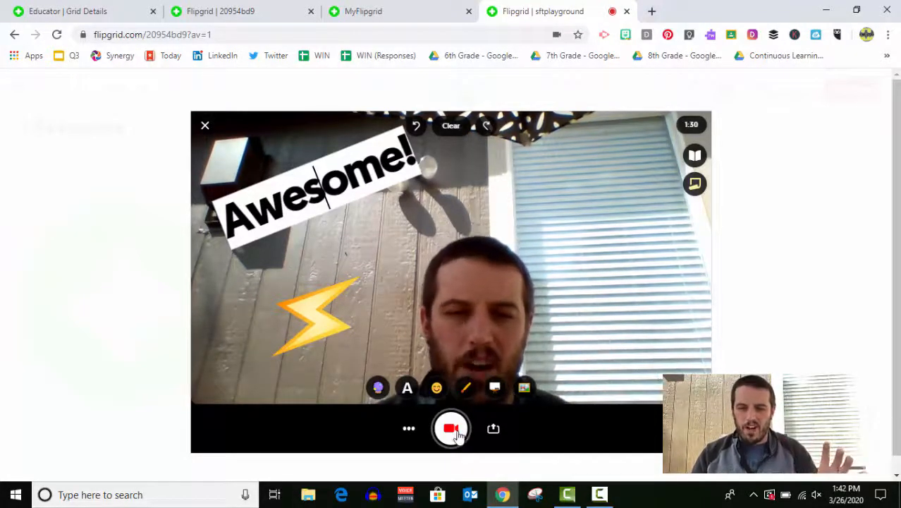
Step: Record a short clip with the Awesome! caption and lightning bolt for review
click(451, 429)
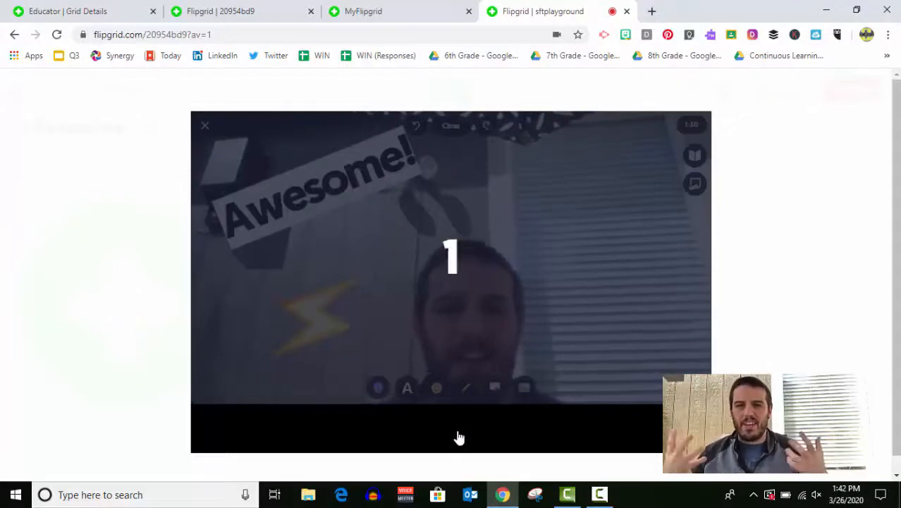
click(451, 428)
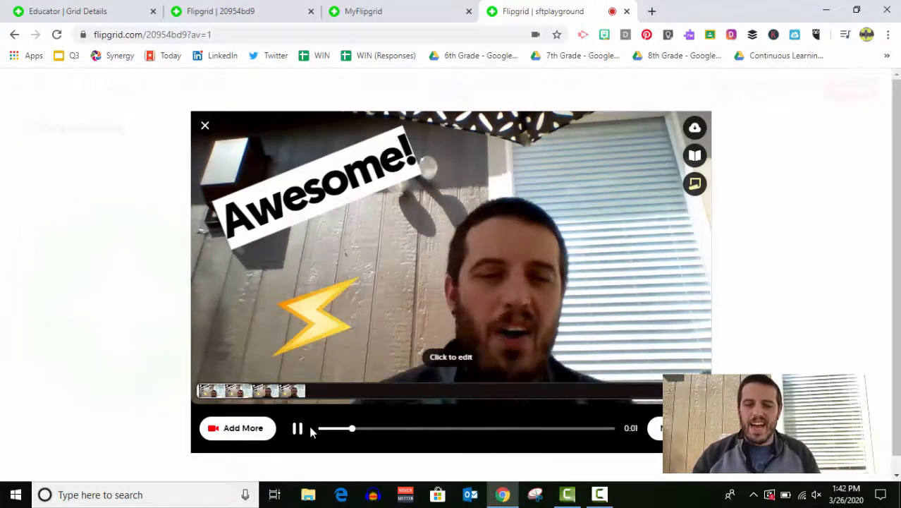
click(296, 429)
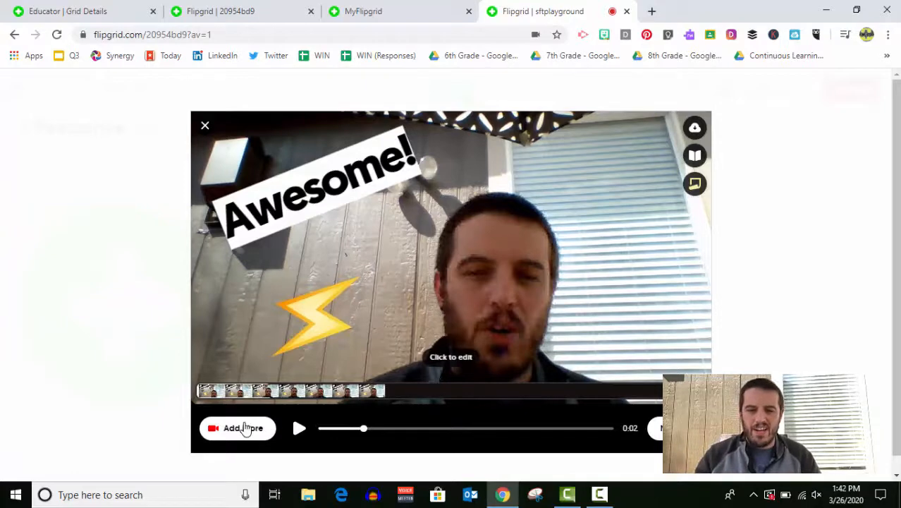
click(242, 429)
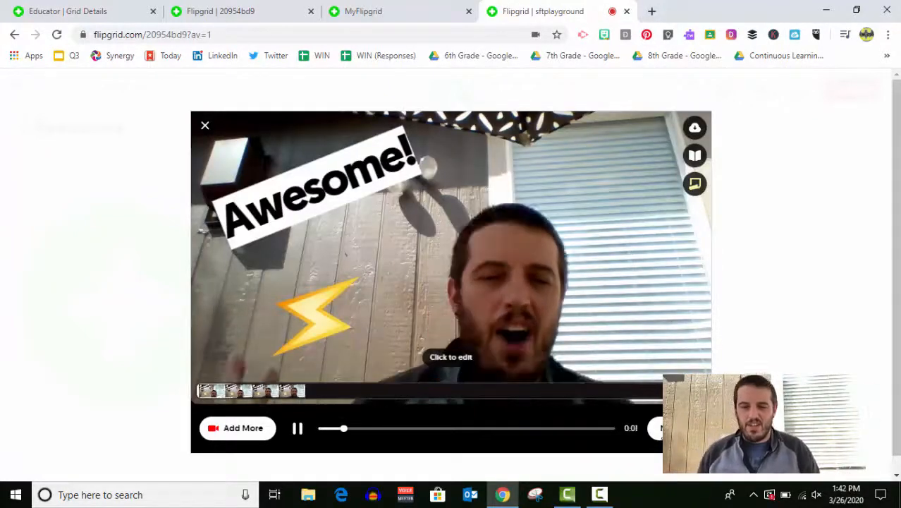
click(298, 429)
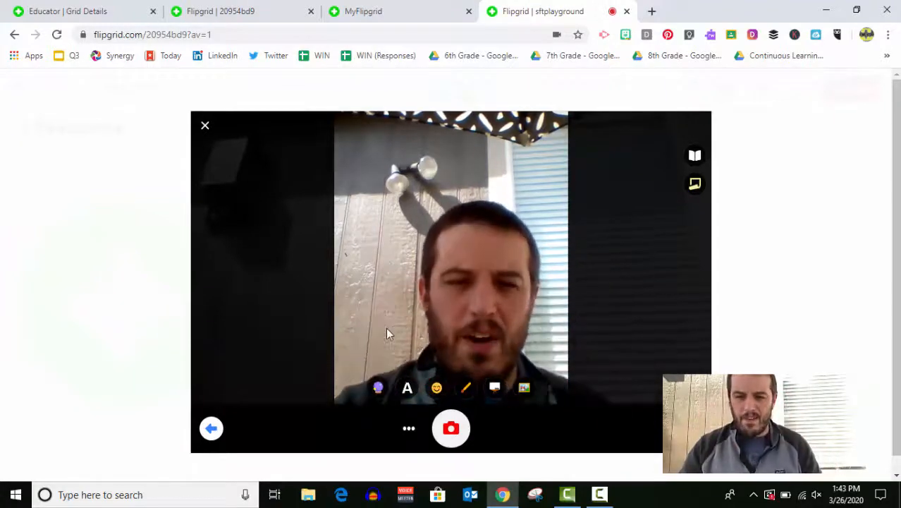
mouse_move(437, 388)
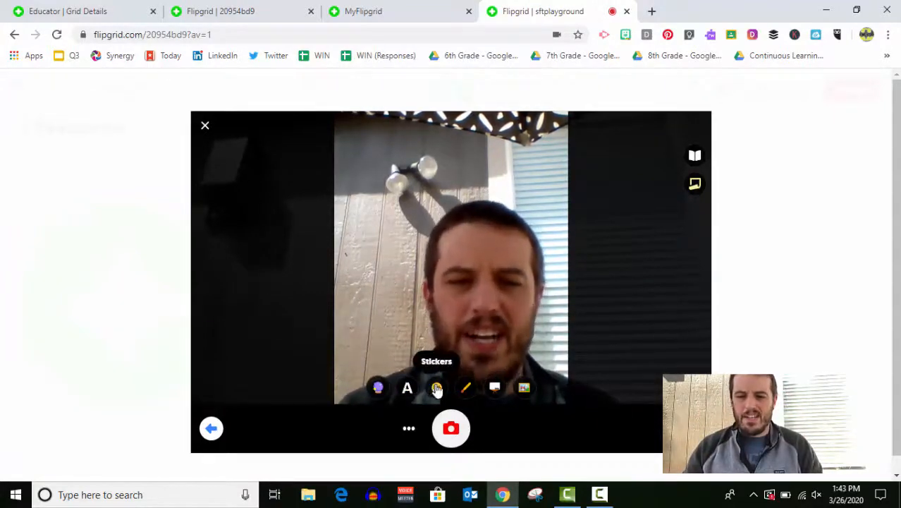
Step: Place a lightning bolt sticker on the forehead and capture a thumbs-up selfie thumbnail
click(438, 388)
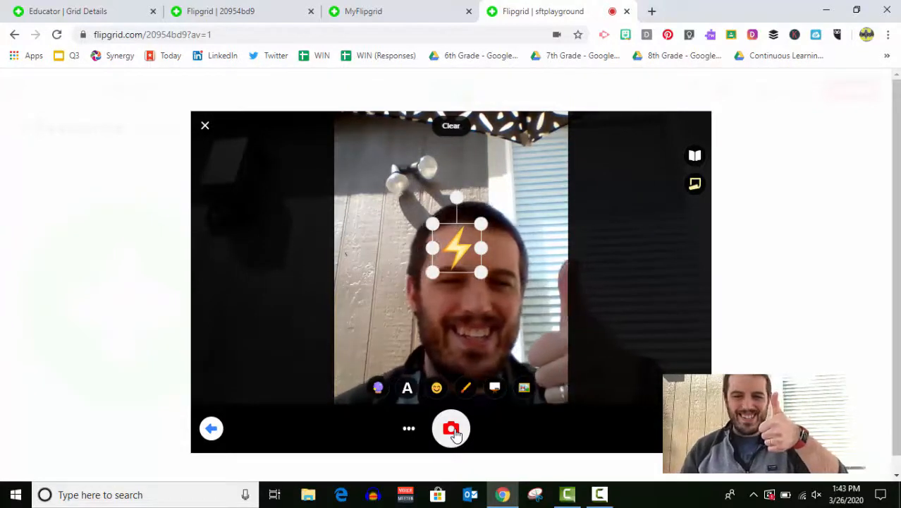
click(451, 429)
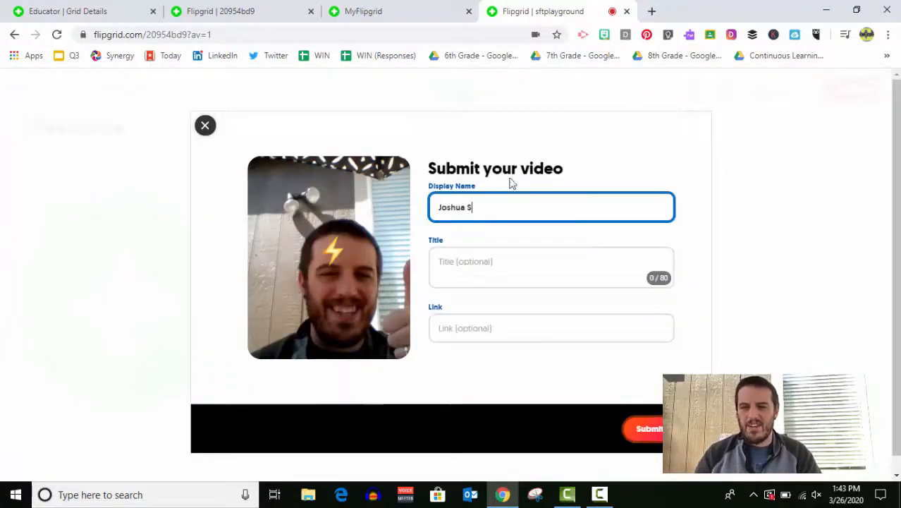
Step: Submit the video as 'Mr. Stock' titled 'Awesomeness' and return to the topic
text(Mr.)
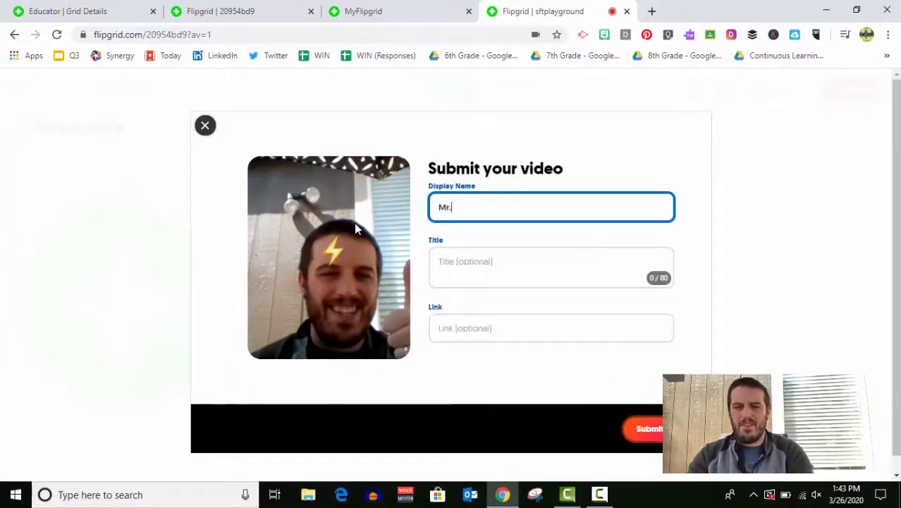
text(Stock)
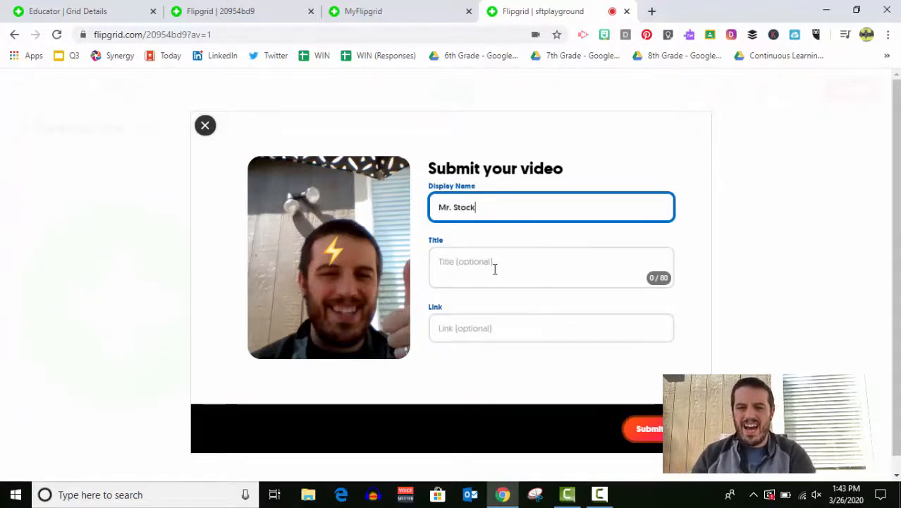
text(Awes)
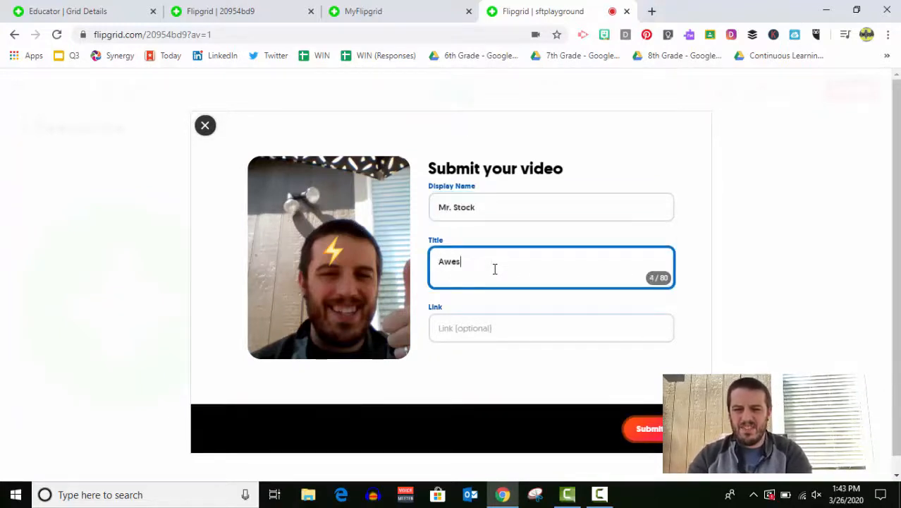
text(omeness)
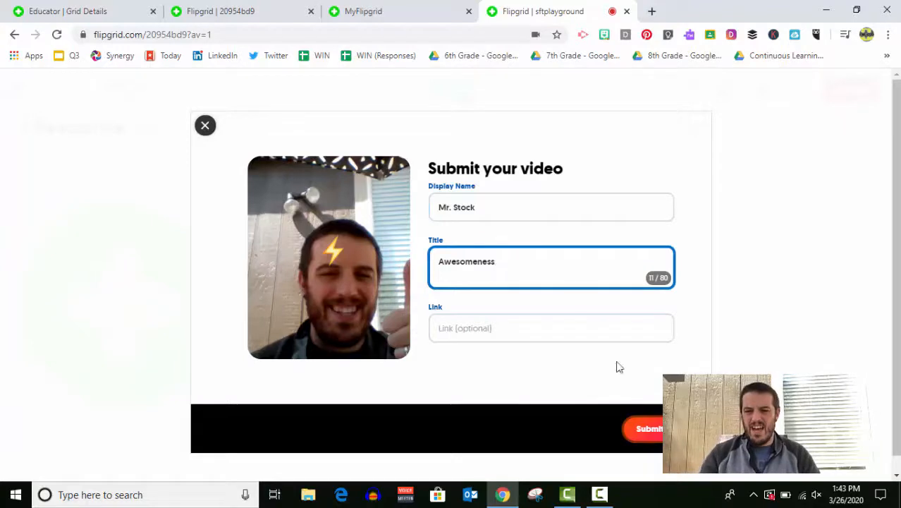
click(647, 429)
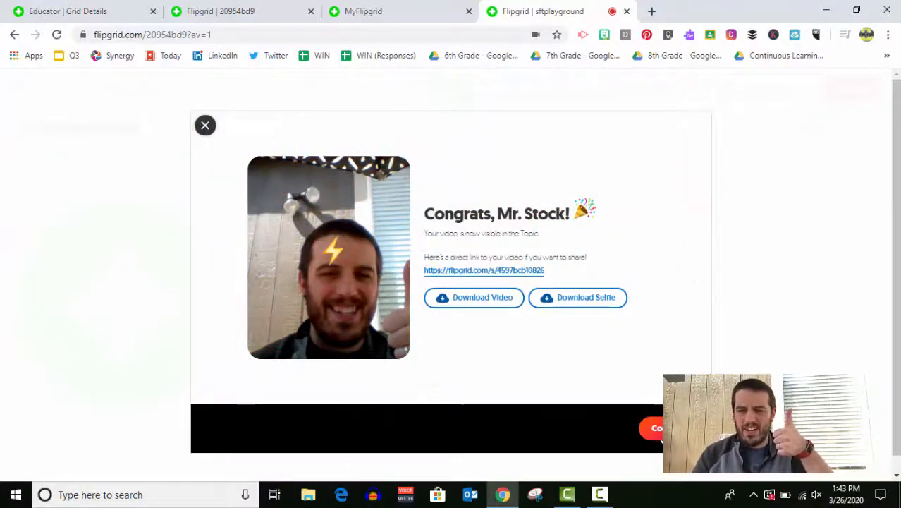
click(206, 125)
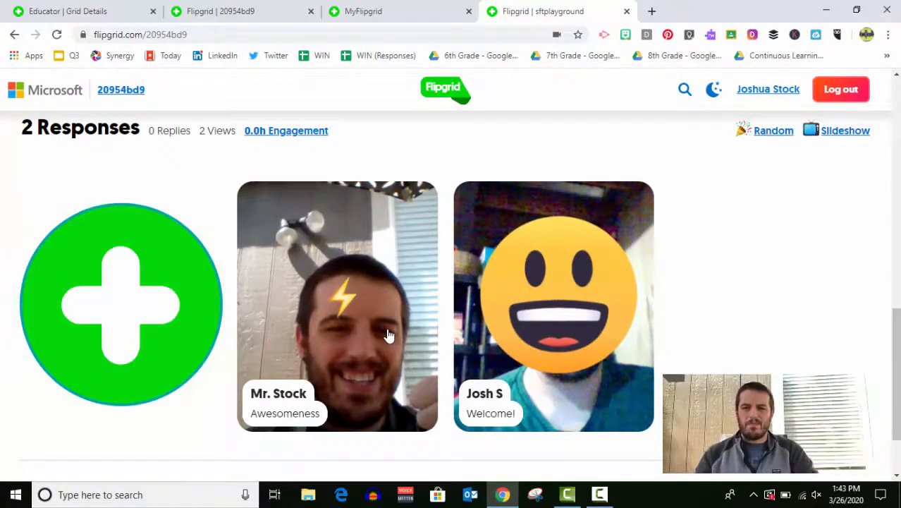
scroll(up, 3)
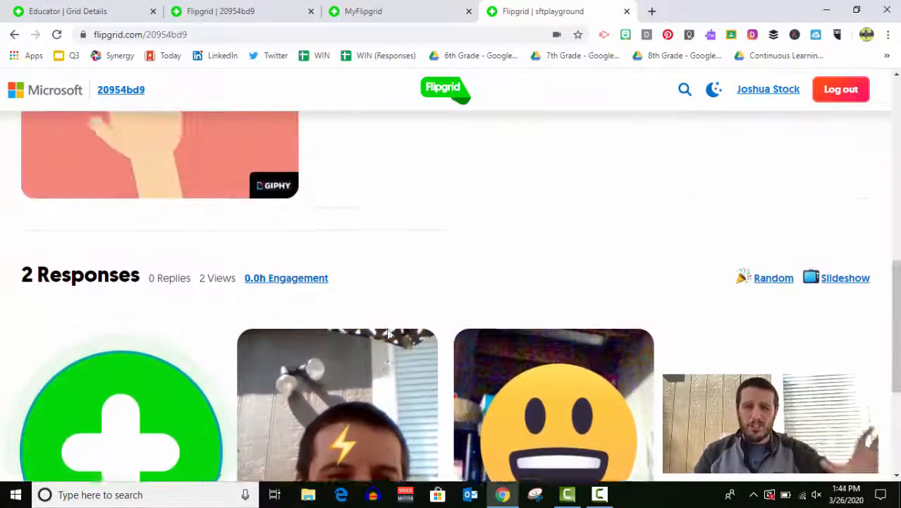
scroll(down, 3)
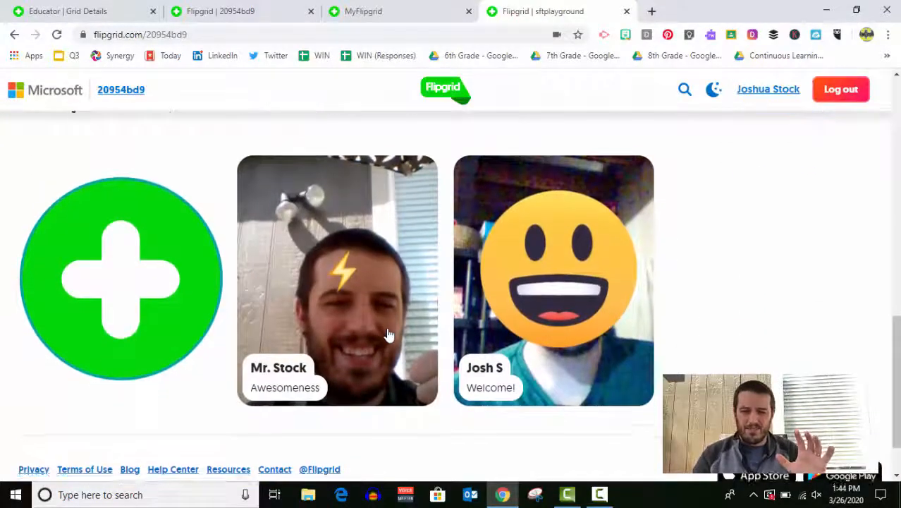
click(553, 281)
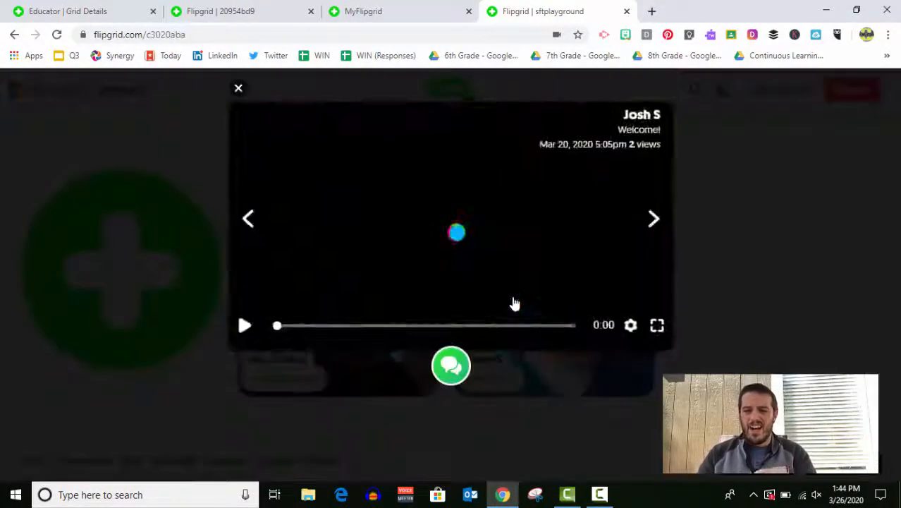
click(244, 325)
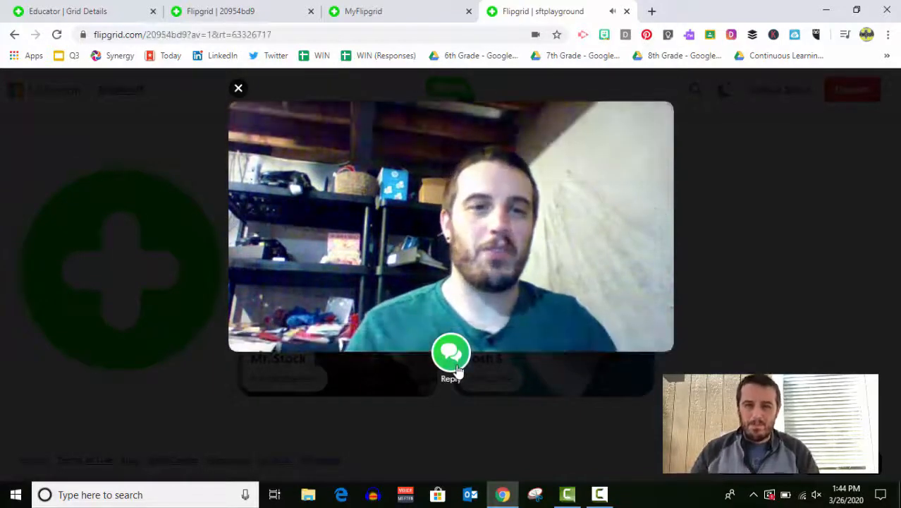
click(451, 352)
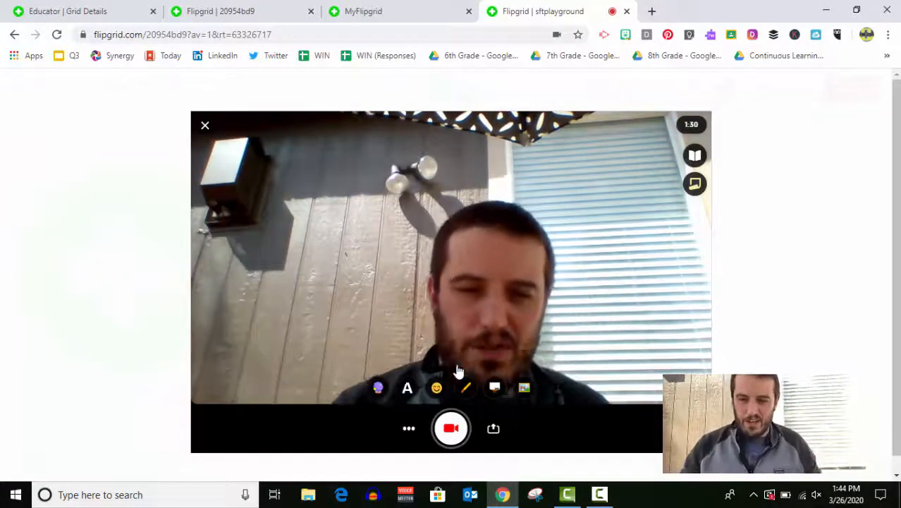
Step: Record a thumbs-up reply clip and capture a selfie thumbnail for it
click(451, 428)
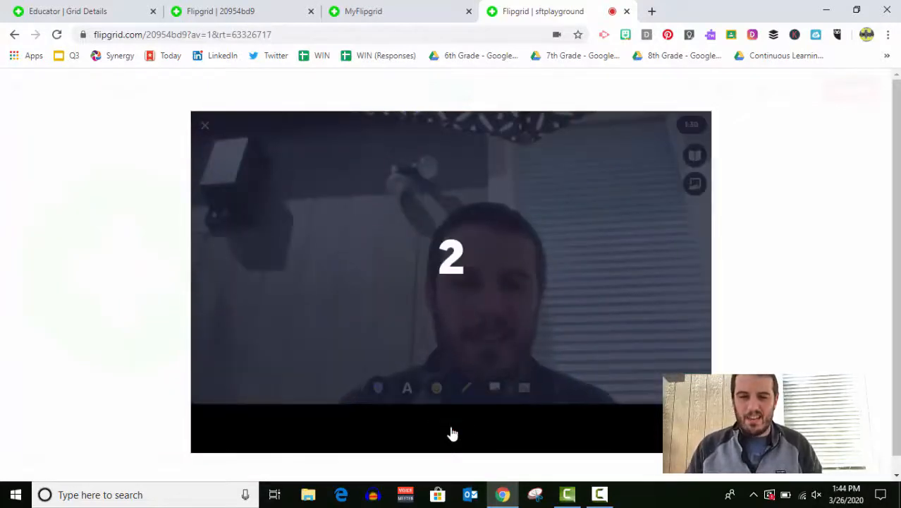
click(452, 429)
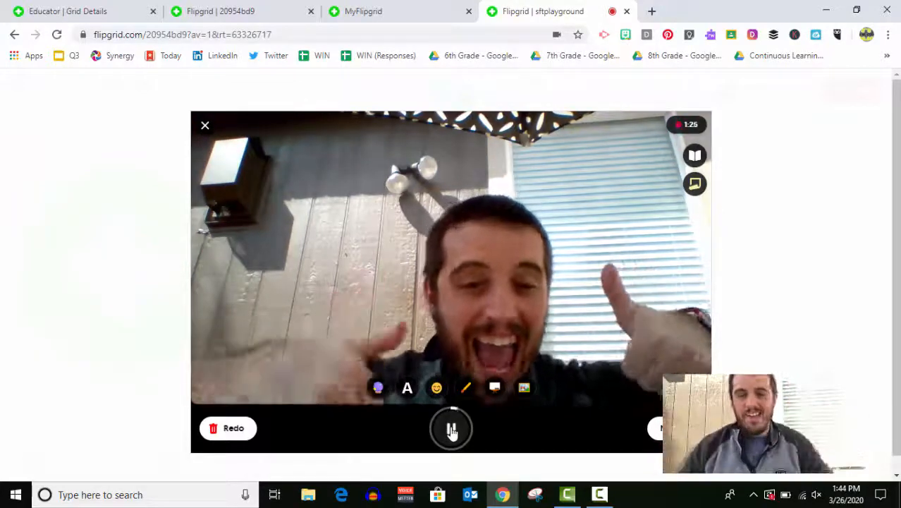
click(451, 428)
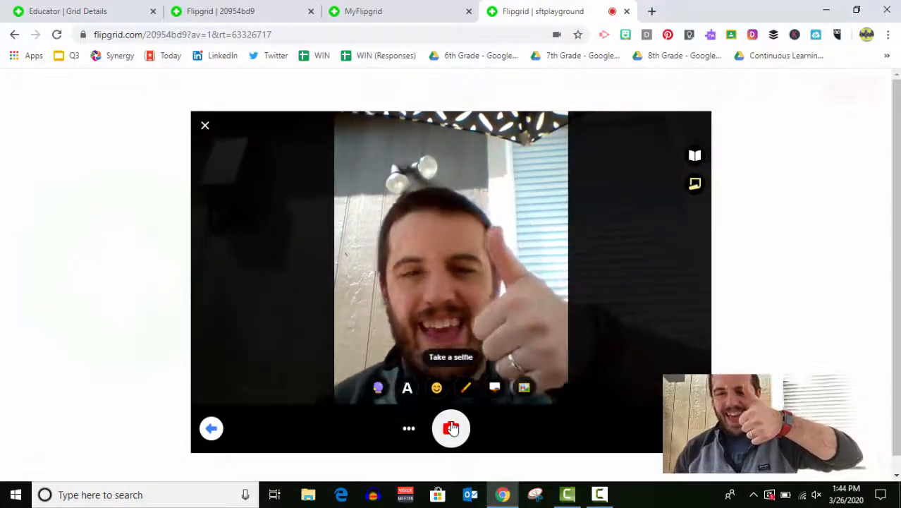
click(451, 429)
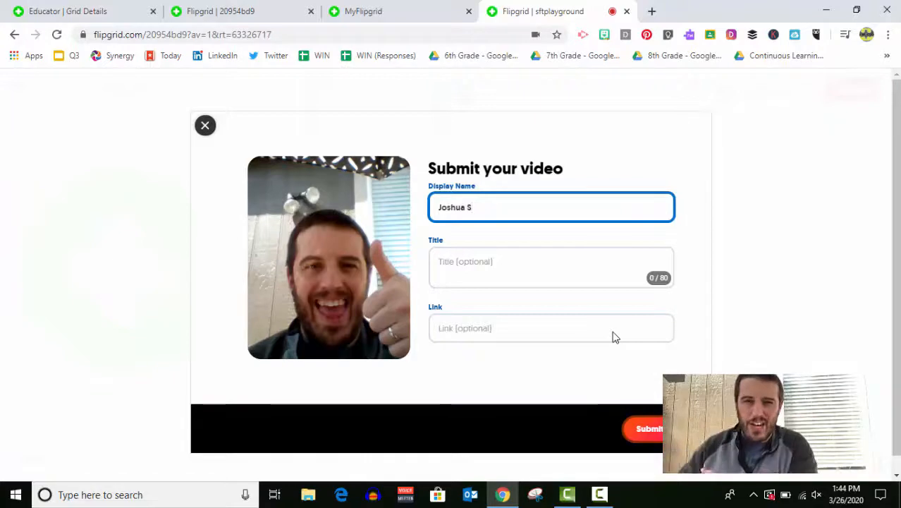
mouse_move(629, 367)
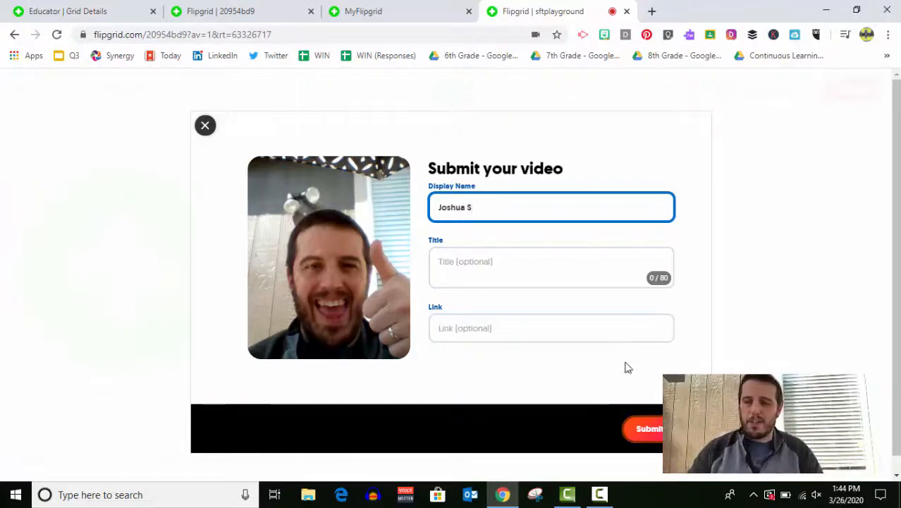
click(649, 429)
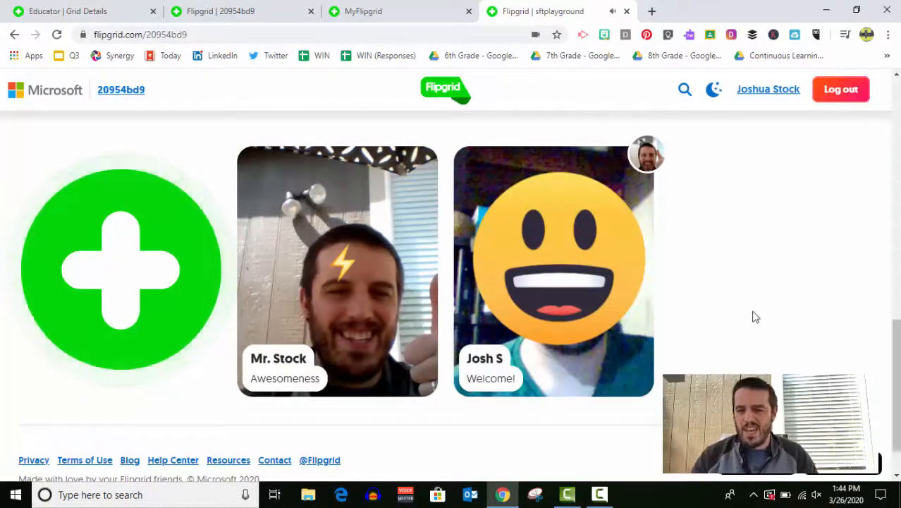
scroll(up, 3)
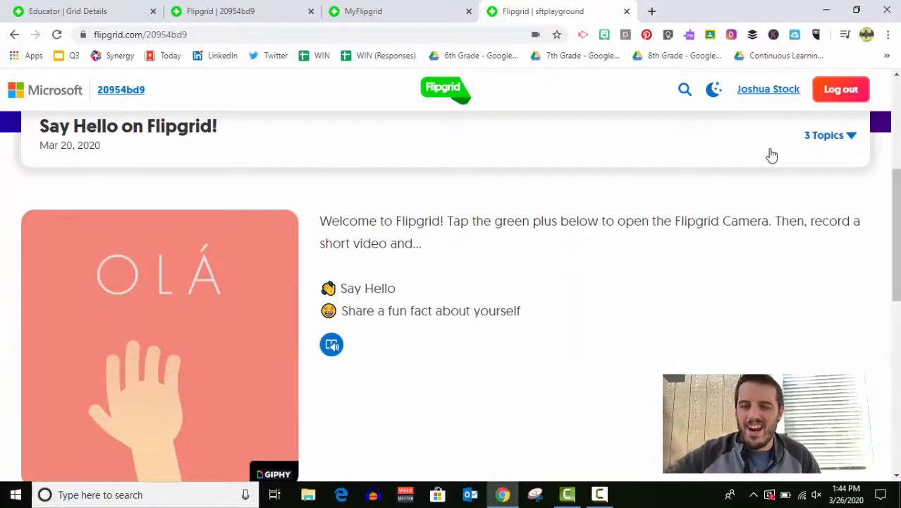